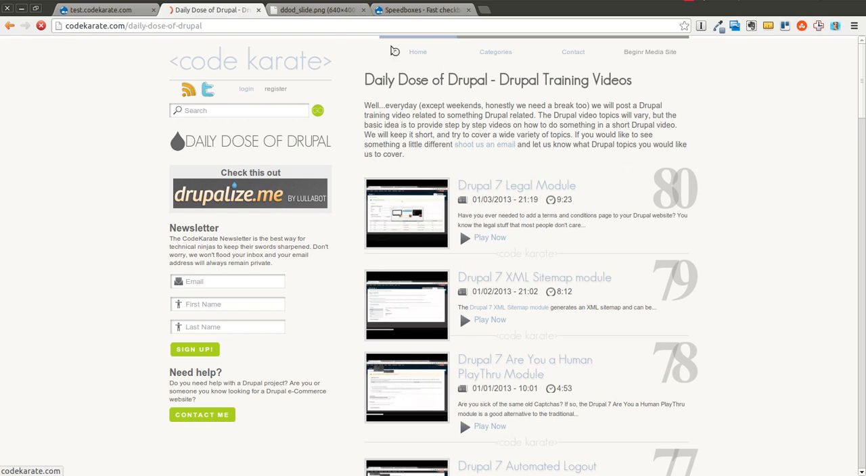
Step: Bring up the Speedboxes project page and scroll through its description and installation notes
{"action": "left_click", "coordinate": [315, 10]}
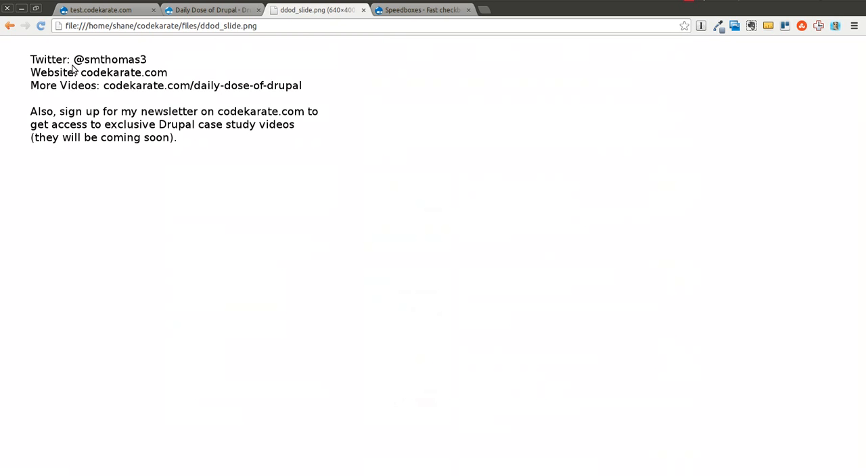
{"action": "mouse_move", "coordinate": [198, 92]}
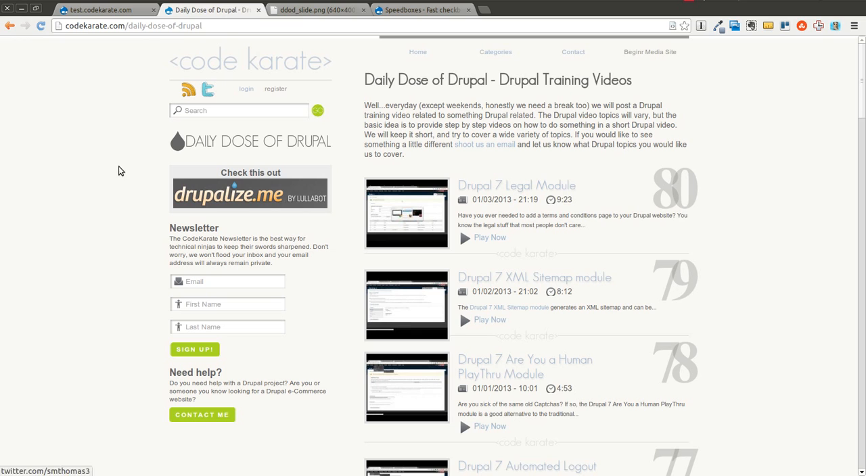
{"action": "mouse_move", "coordinate": [118, 259]}
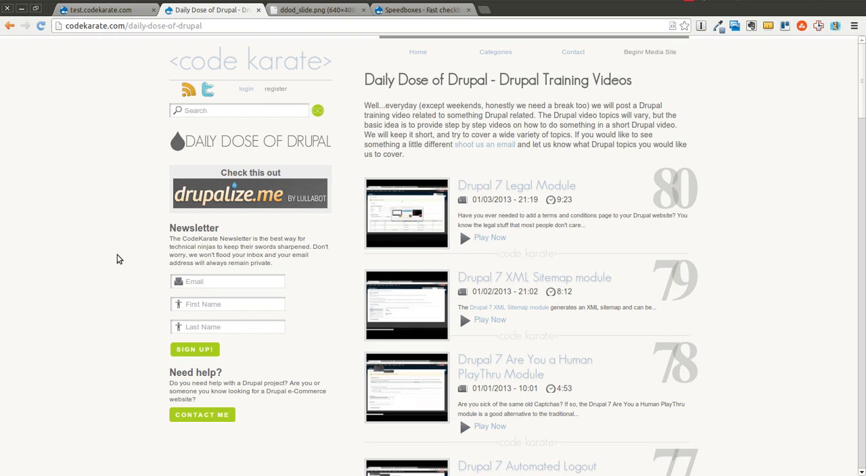
{"action": "mouse_move", "coordinate": [544, 276]}
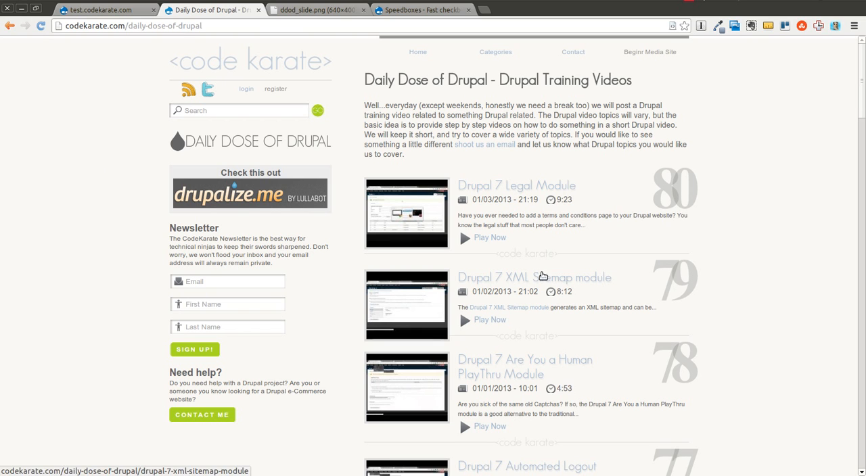
{"action": "mouse_move", "coordinate": [673, 236]}
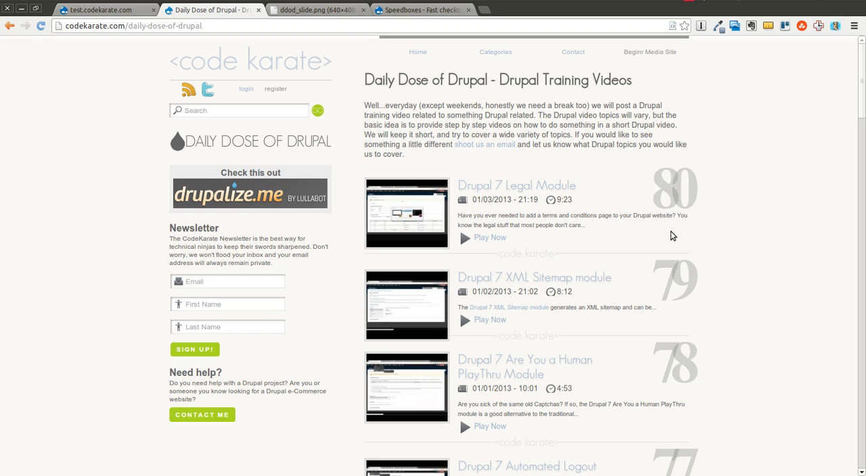
{"action": "mouse_move", "coordinate": [691, 151]}
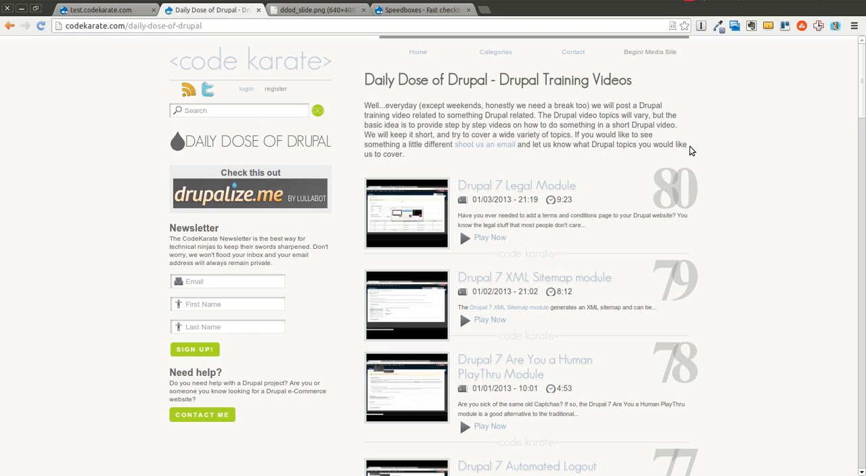
{"action": "mouse_move", "coordinate": [416, 157]}
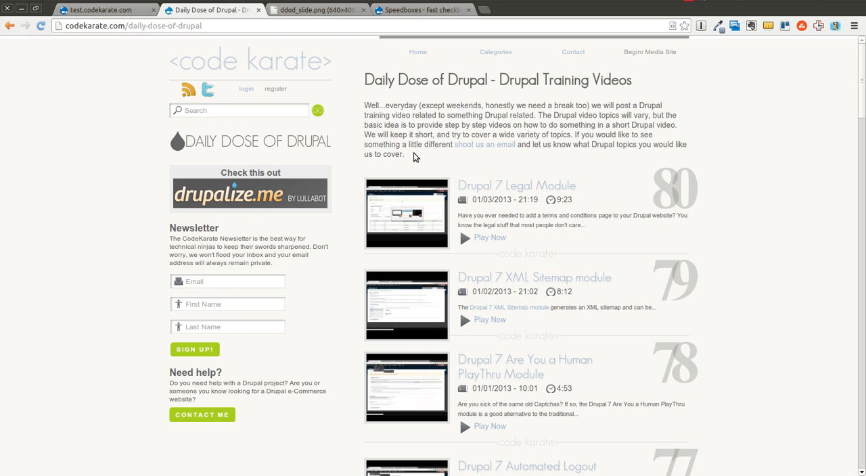
{"action": "mouse_move", "coordinate": [392, 10]}
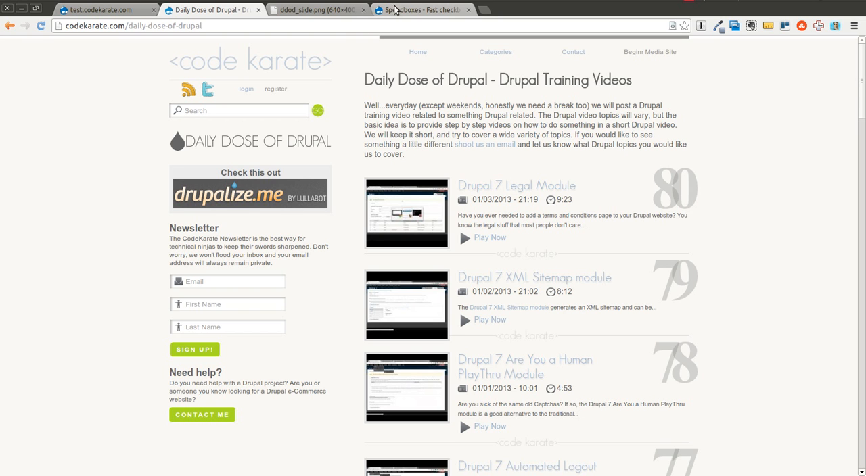
{"action": "left_click", "coordinate": [417, 10]}
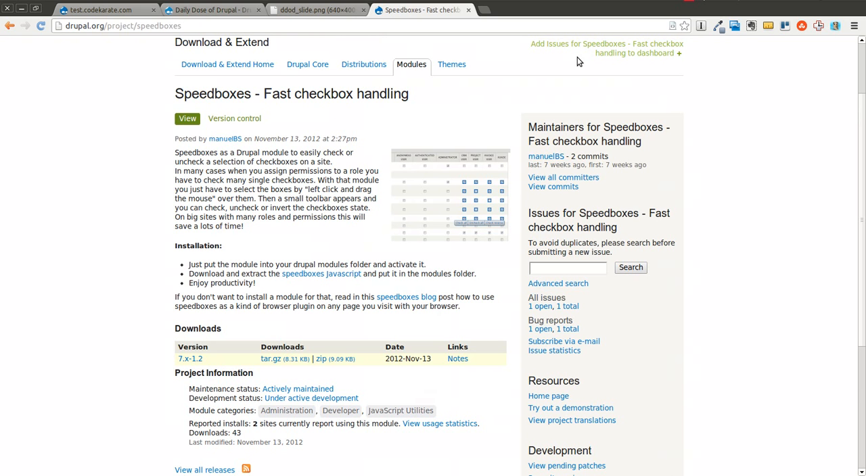
{"action": "mouse_move", "coordinate": [644, 86]}
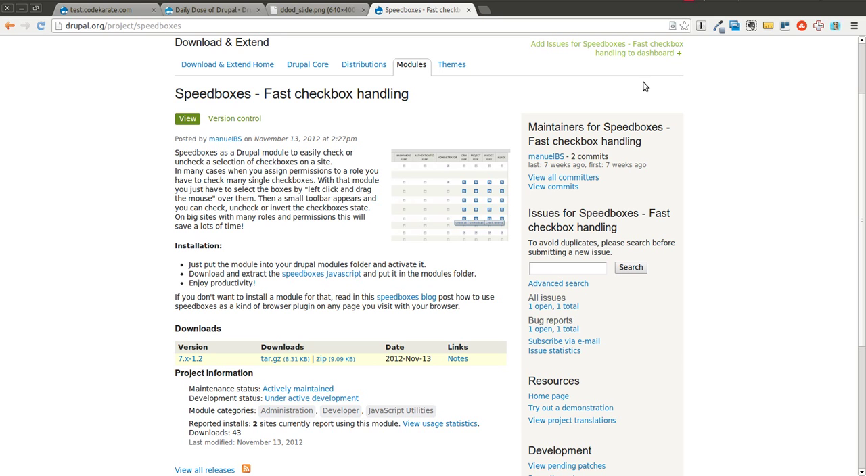
{"action": "mouse_move", "coordinate": [594, 123]}
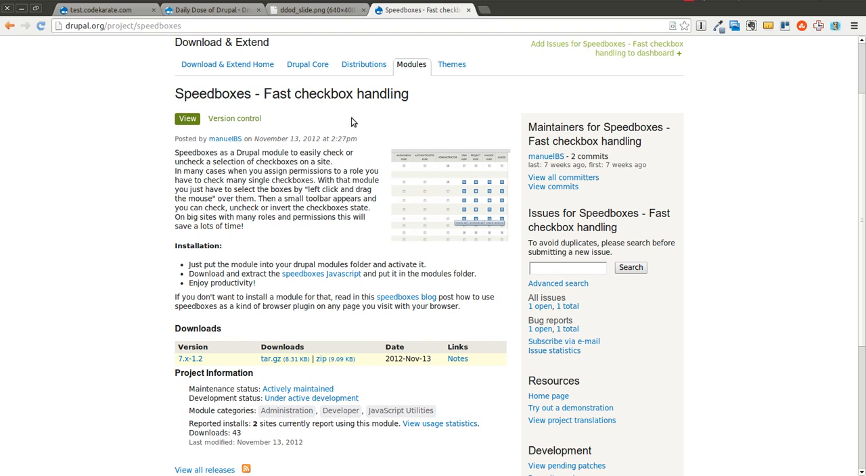
{"action": "mouse_move", "coordinate": [421, 108]}
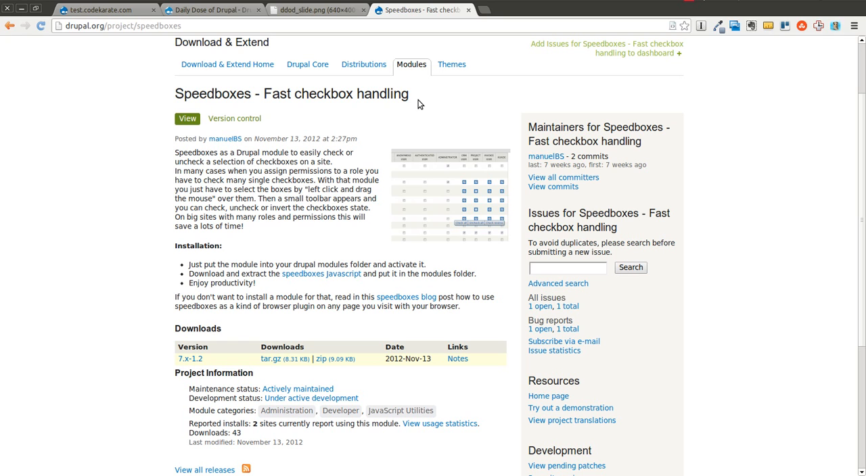
{"action": "mouse_move", "coordinate": [406, 114]}
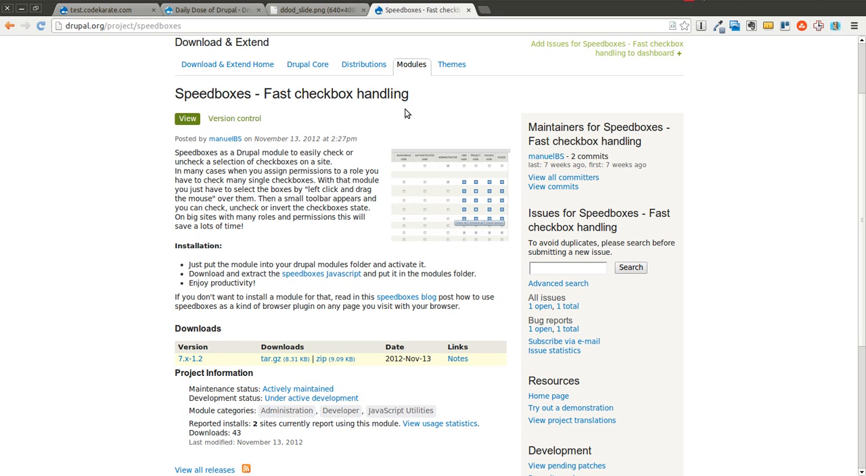
{"action": "mouse_move", "coordinate": [423, 102]}
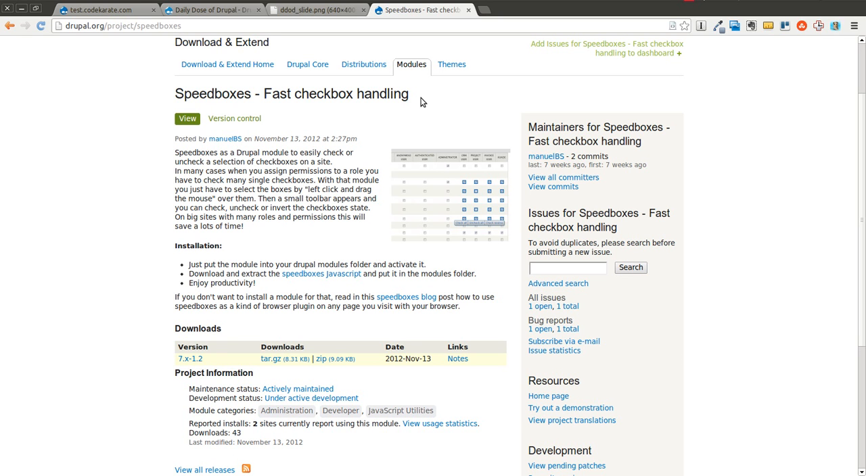
{"action": "mouse_move", "coordinate": [449, 108]}
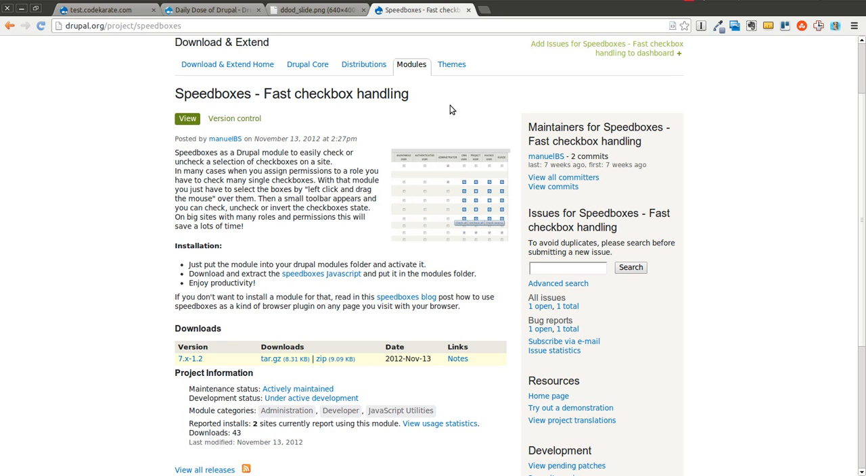
{"action": "mouse_move", "coordinate": [259, 107]}
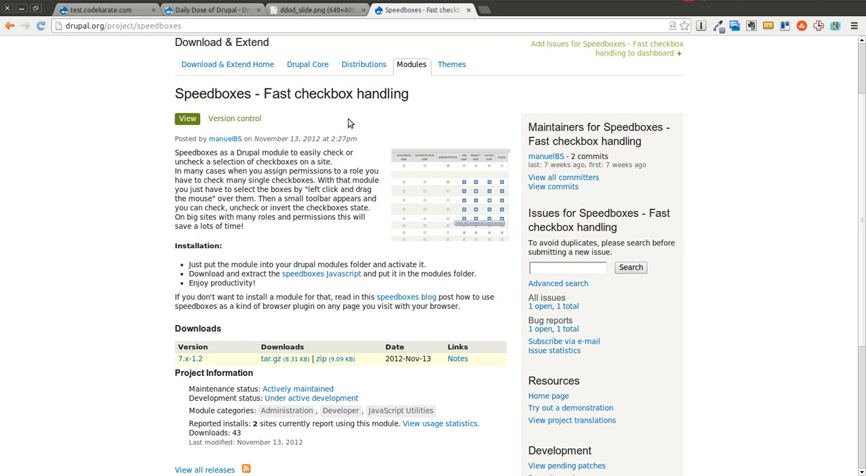
{"action": "mouse_move", "coordinate": [338, 179]}
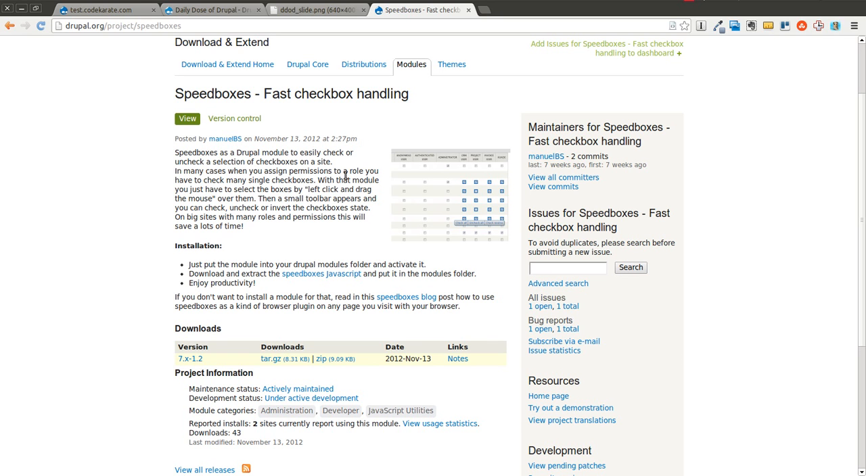
{"action": "mouse_move", "coordinate": [142, 230]}
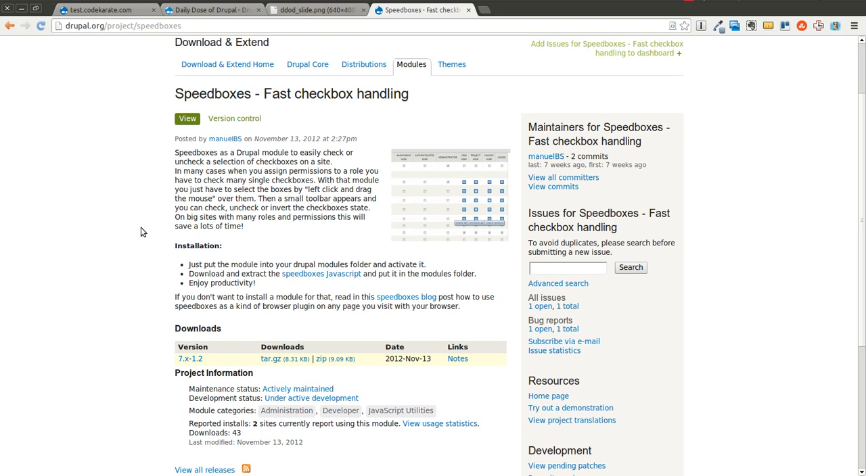
{"action": "mouse_move", "coordinate": [123, 193]}
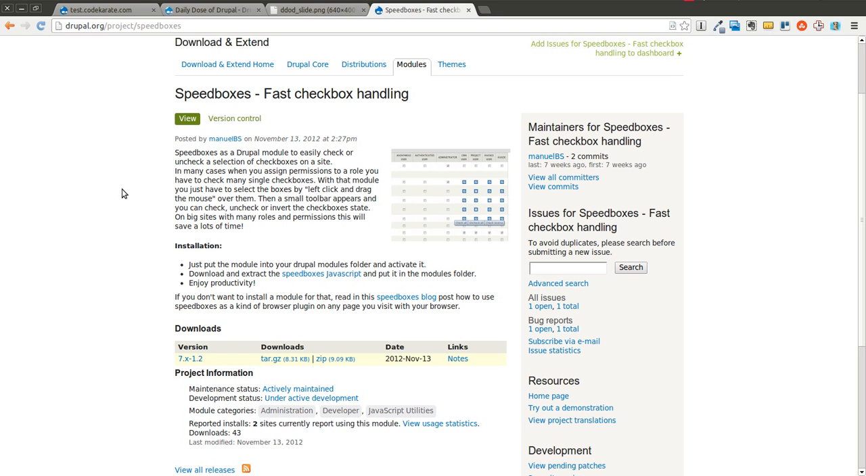
{"action": "mouse_move", "coordinate": [116, 182]}
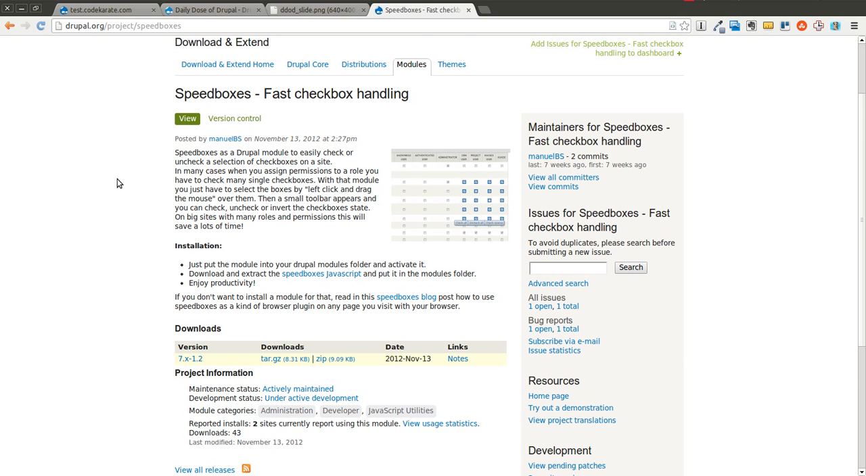
{"action": "scroll", "scroll_direction": "down", "scroll_amount": 3}
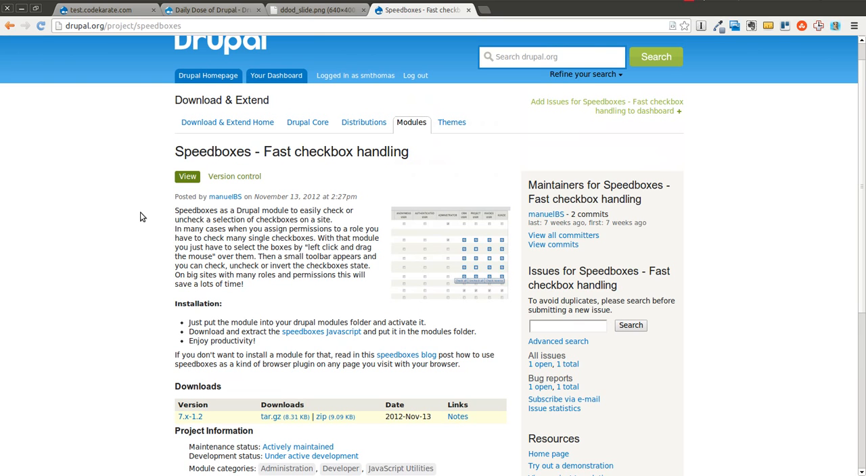
{"action": "scroll", "scroll_direction": "down", "scroll_amount": 3}
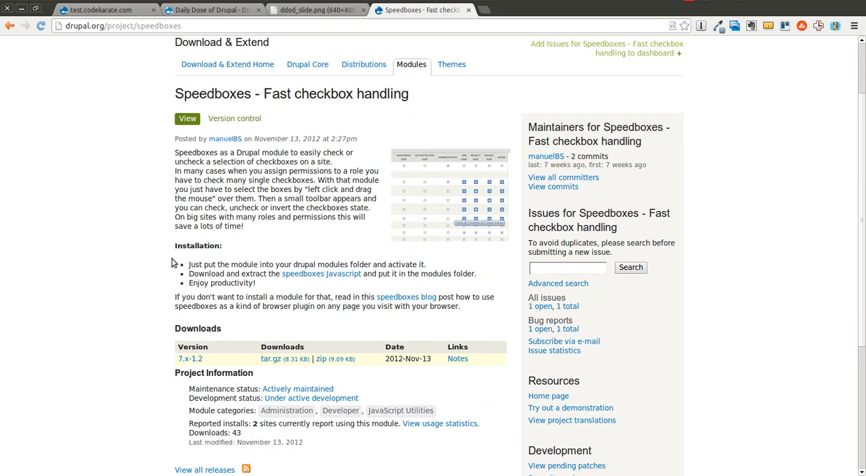
{"action": "mouse_move", "coordinate": [167, 279]}
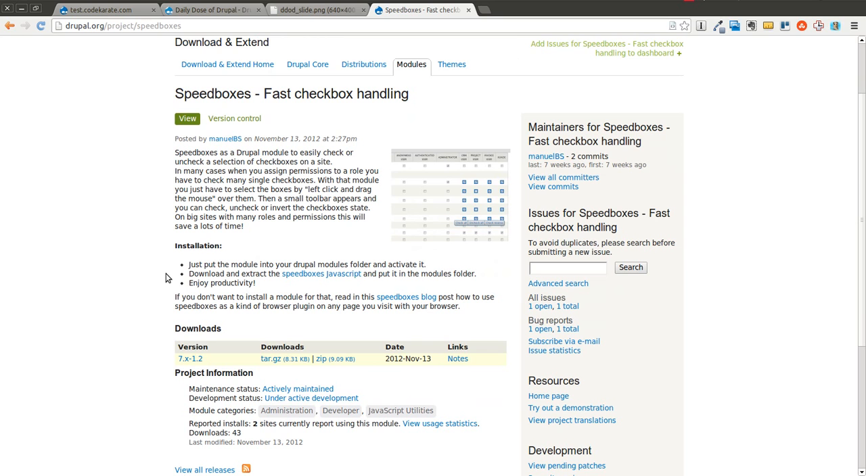
{"action": "mouse_move", "coordinate": [124, 204]}
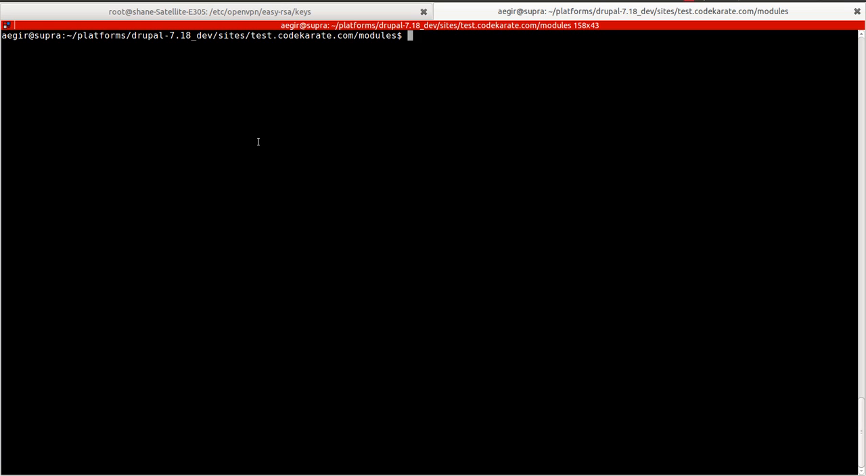
Step: Enter 'drush dl speedboxes' at the prompt in the site's modules folder
{"action": "type", "text": "drush dl spe"}
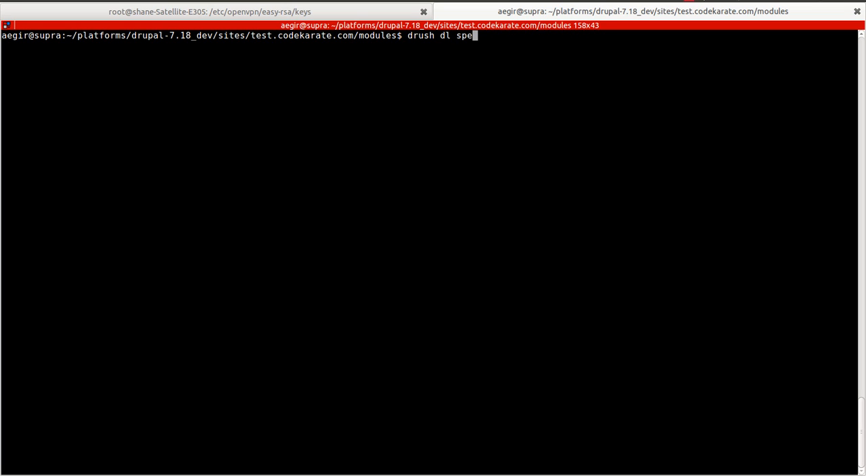
{"action": "type", "text": "edboxes"}
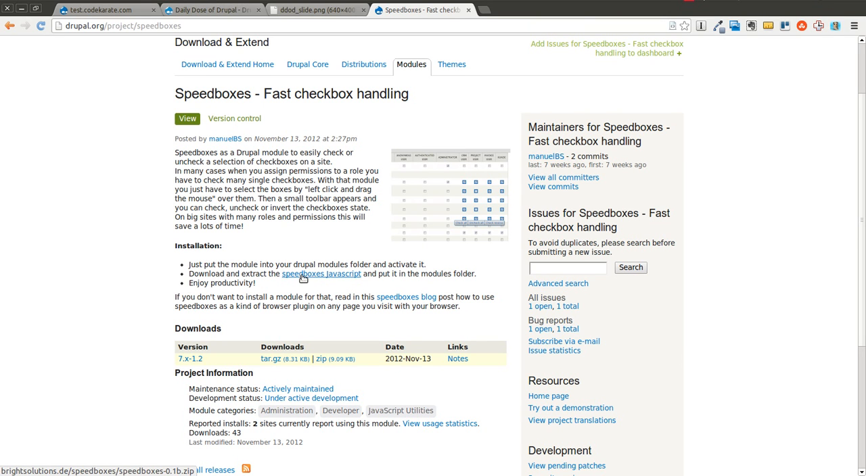
{"action": "right_click", "coordinate": [304, 274]}
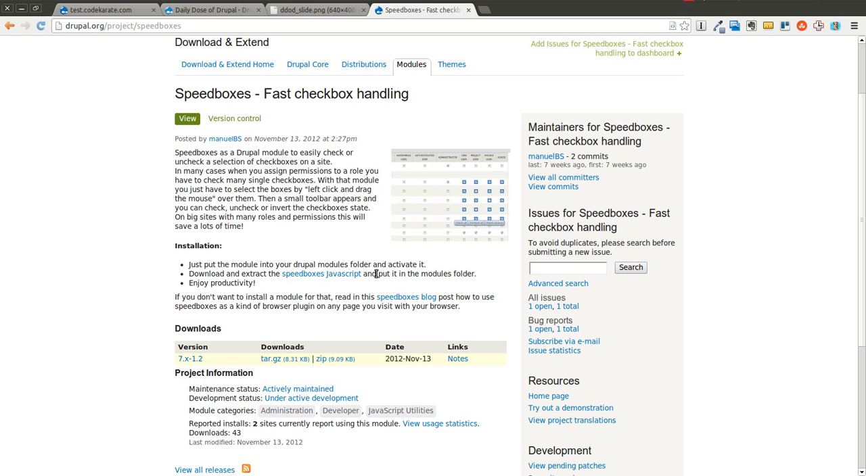
{"action": "mouse_move", "coordinate": [335, 291]}
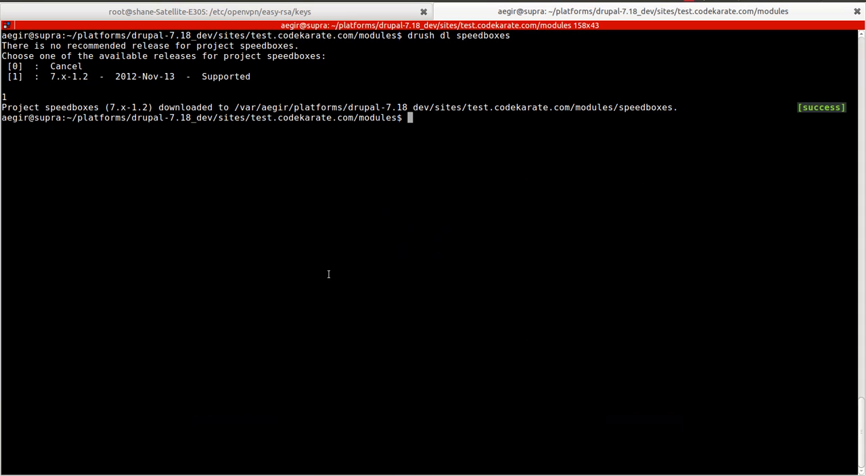
Step: In the speedboxes folder, fetch speedboxes-0.1b.zip, remove the zip, and confirm enabling with y
{"action": "type", "text": "cd"}
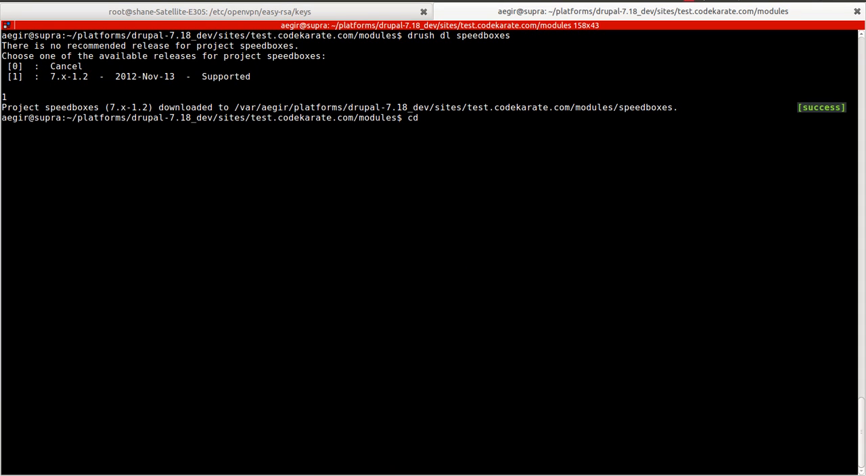
{"action": "type", "text": "speedboxes/"}
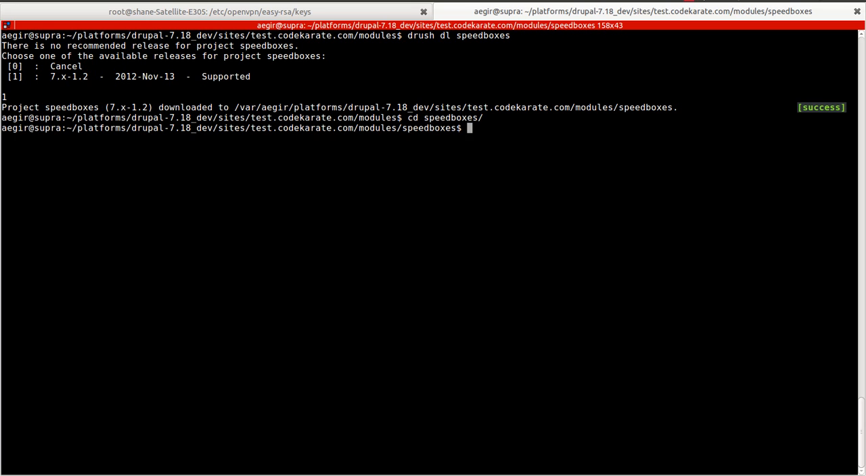
{"action": "type", "text": "wget http://brightsolutions.de/speedboxes/speedboxes-0.1b.zip"}
{"action": "type", "text": "unzip speedboxes-0.1b.zip"}
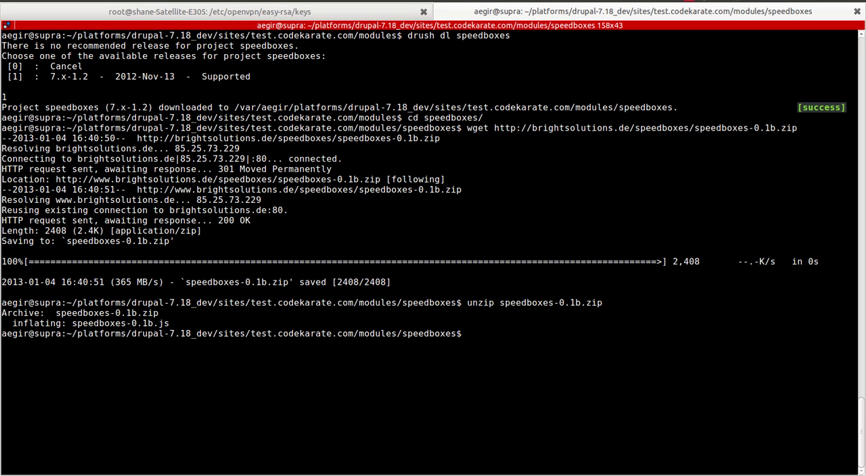
{"action": "type", "text": "rm *.zip"}
{"action": "type", "text": "drush en speedboxes"}
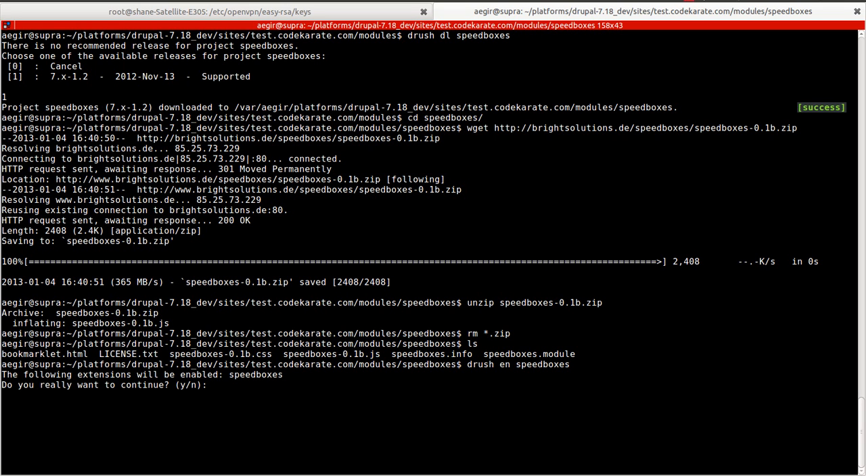
{"action": "type", "text": "y"}
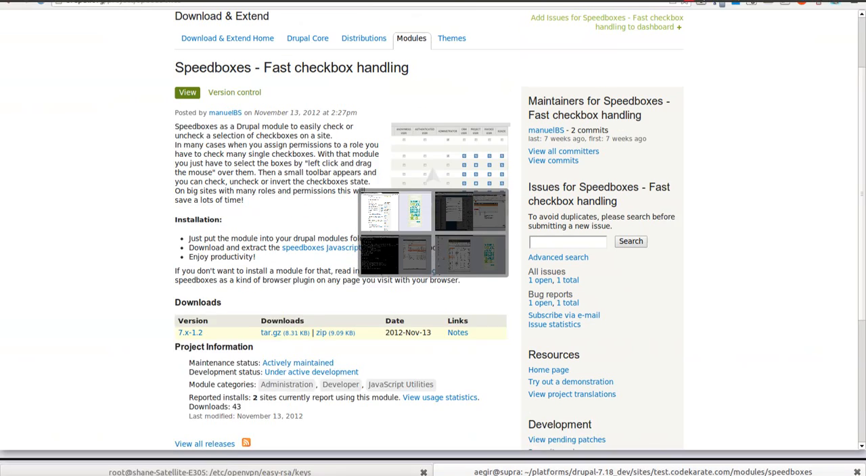
Step: Filter the test site's modules list by 'speed' to show Speedboxes 7.x-1.2 enabled
{"action": "left_click", "coordinate": [102, 10]}
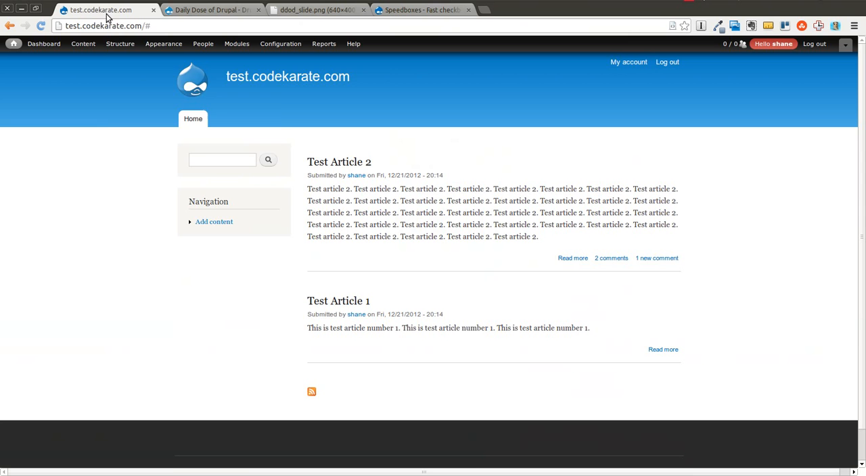
{"action": "left_click", "coordinate": [237, 43]}
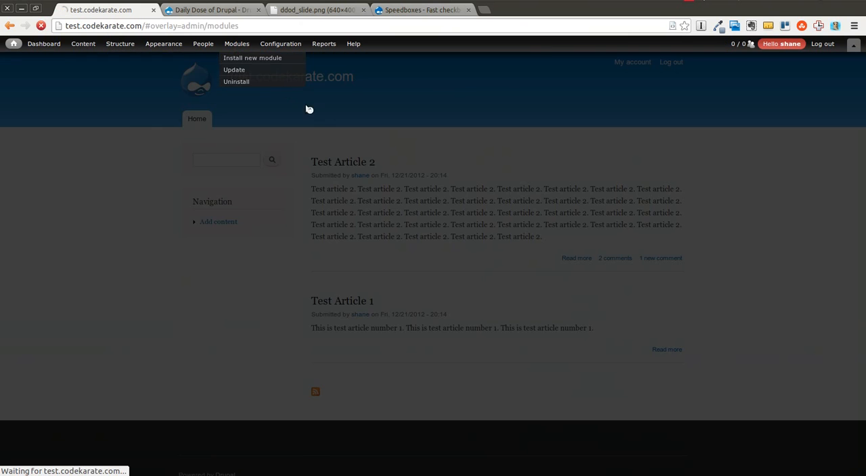
{"action": "left_click", "coordinate": [236, 43]}
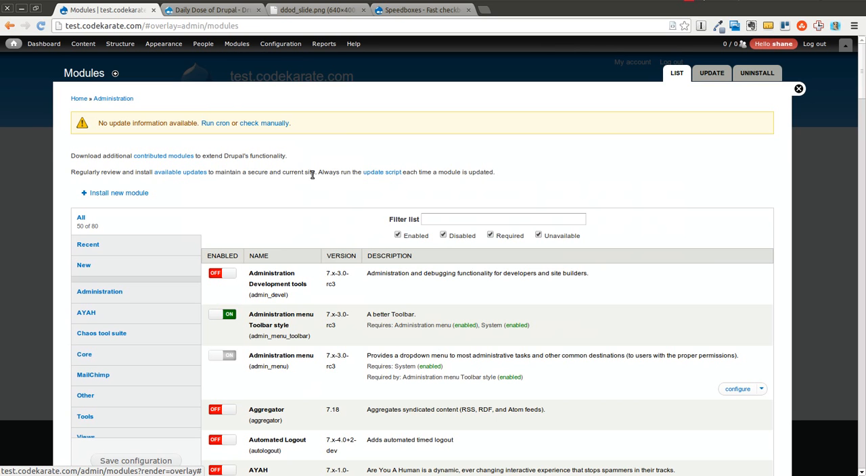
{"action": "type", "text": "speed"}
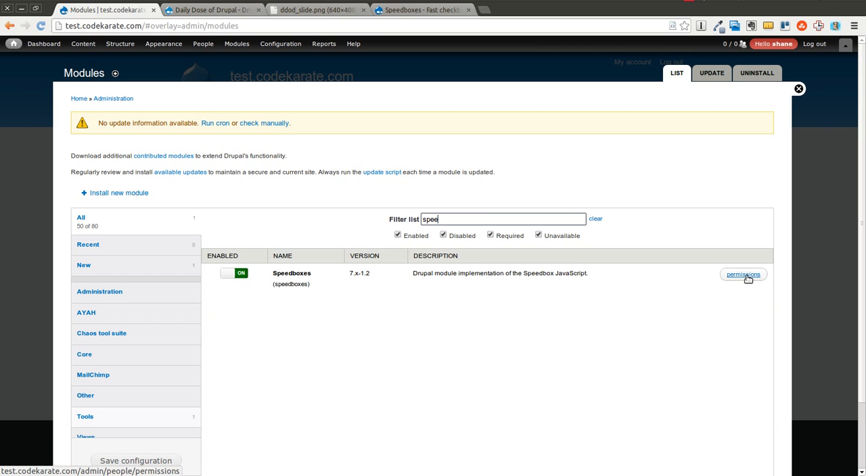
Step: Open Speedboxes' permissions link and scroll down to the Use Speedboxes permission
{"action": "left_click", "coordinate": [743, 275]}
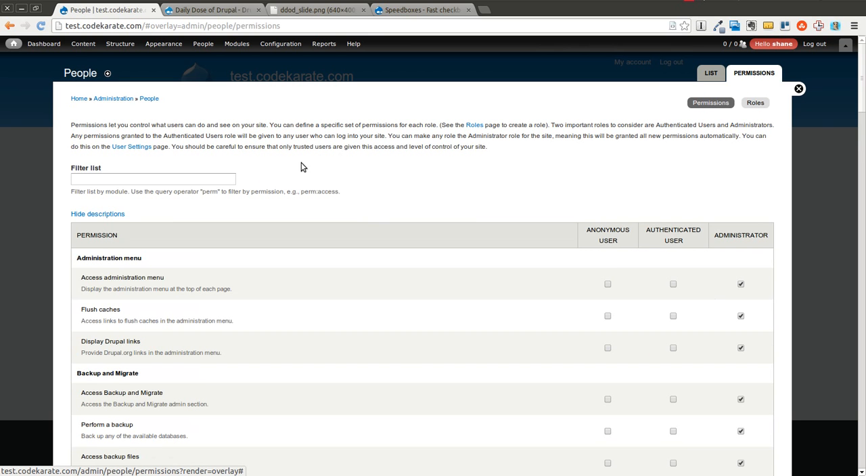
{"action": "scroll", "scroll_direction": "down", "scroll_amount": 3}
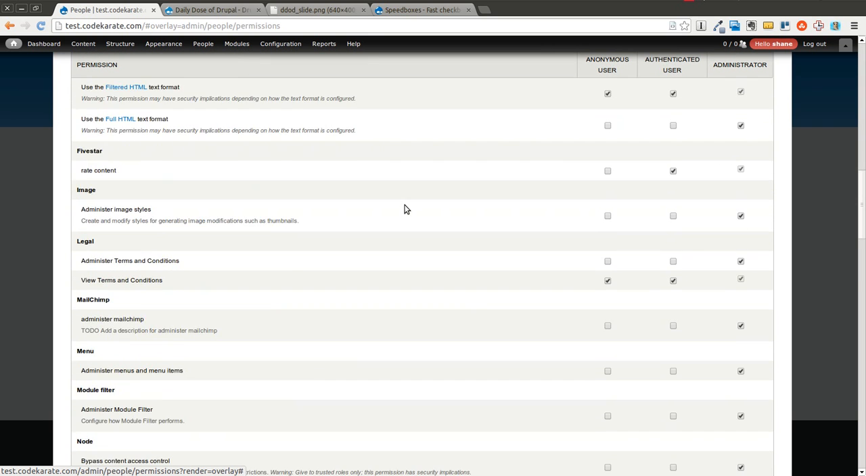
{"action": "scroll", "scroll_direction": "down", "scroll_amount": 3}
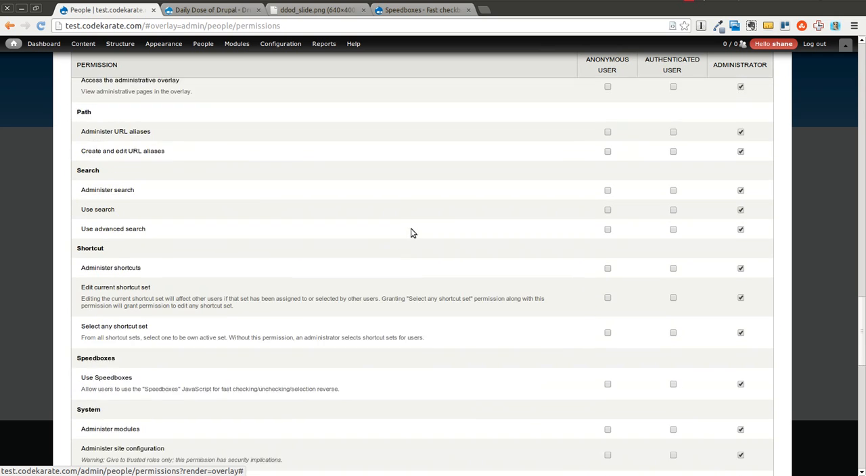
{"action": "scroll", "scroll_direction": "down", "scroll_amount": 3}
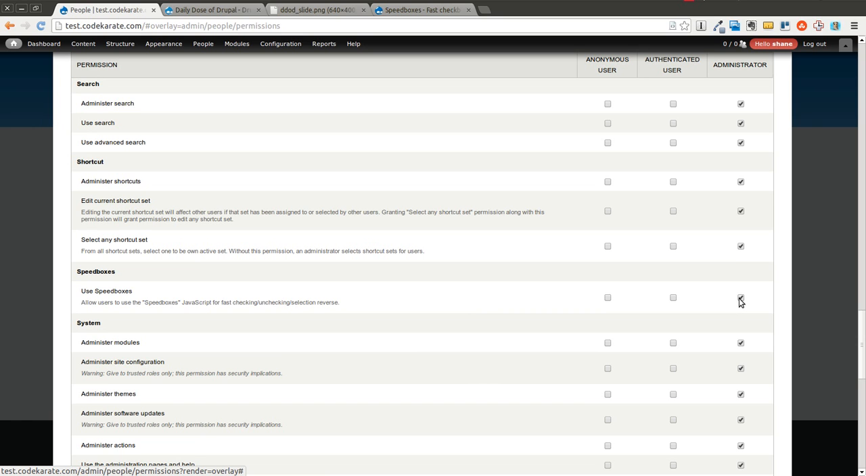
{"action": "mouse_move", "coordinate": [615, 351]}
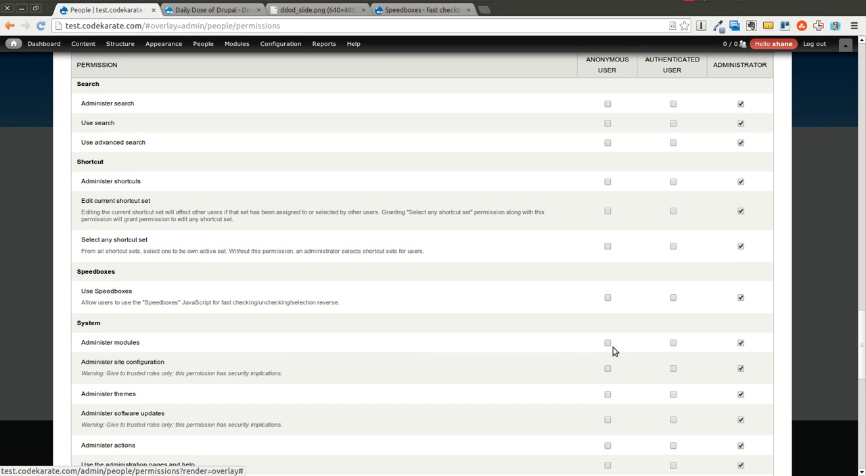
{"action": "mouse_move", "coordinate": [626, 297]}
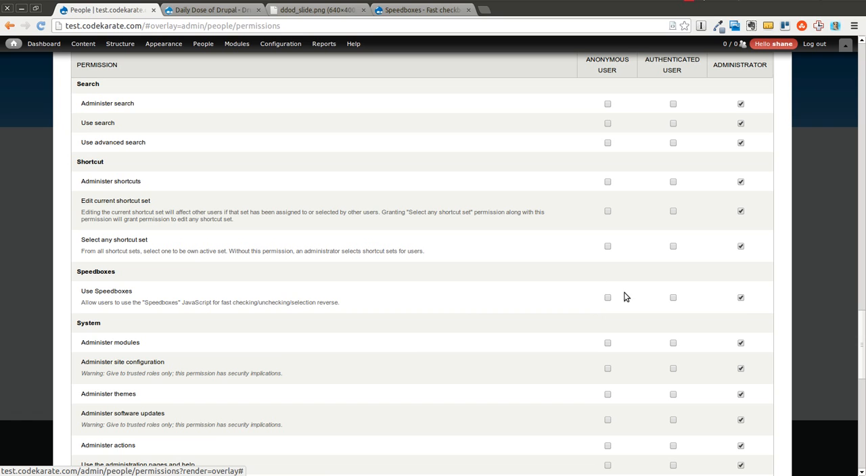
{"action": "mouse_move", "coordinate": [591, 119]}
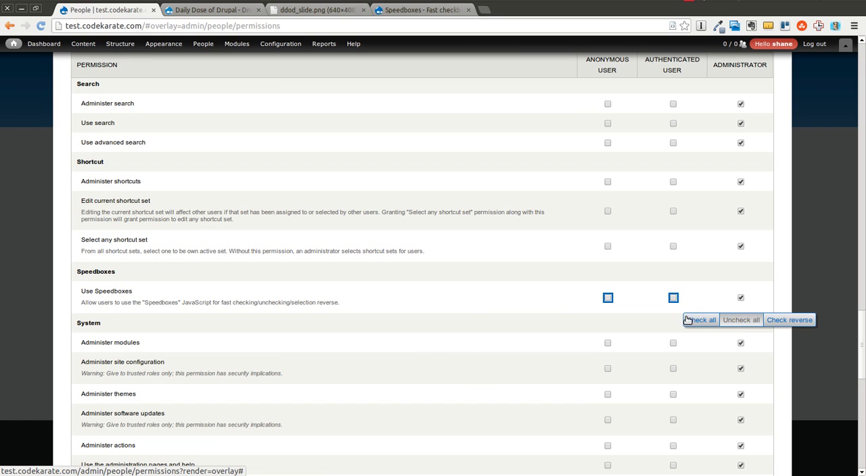
Step: Bulk-tick selected permission boxes, including Use Speedboxes, with the Speedboxes Check all toolbar
{"action": "left_click", "coordinate": [700, 320]}
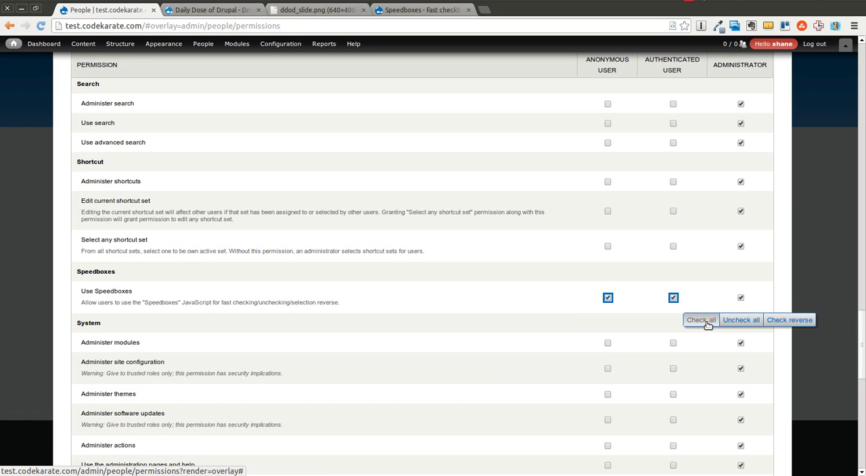
{"action": "left_click", "coordinate": [791, 320]}
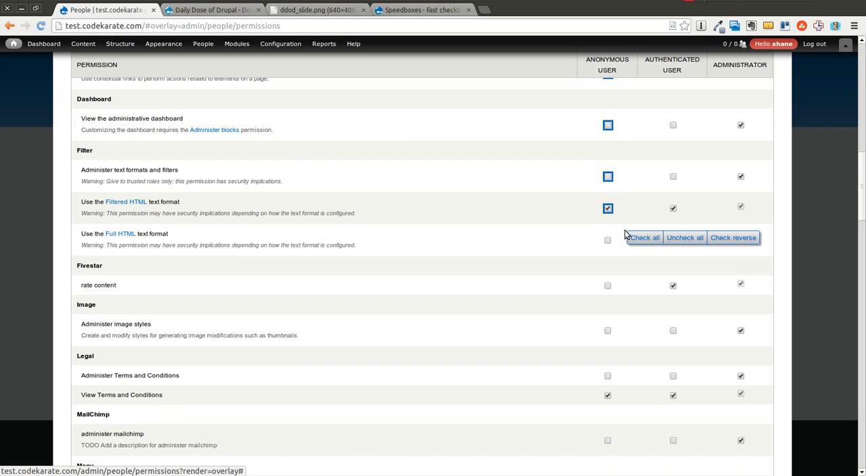
{"action": "left_click", "coordinate": [644, 237]}
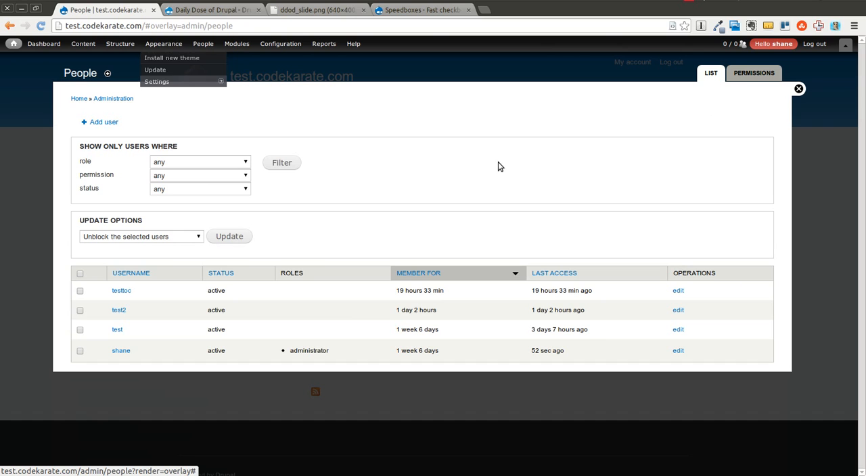
{"action": "mouse_move", "coordinate": [370, 110]}
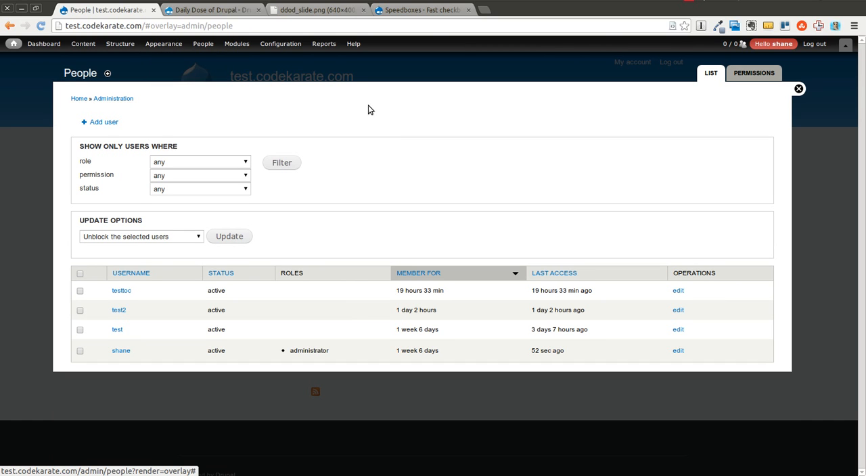
{"action": "mouse_move", "coordinate": [389, 120]}
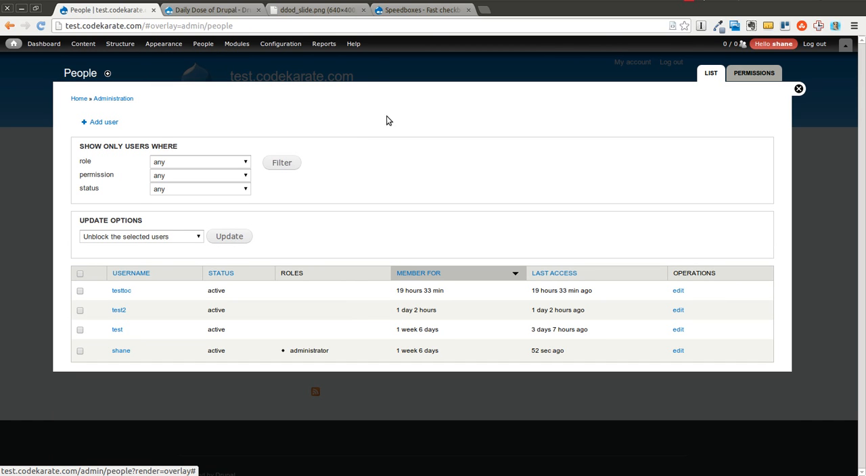
Step: Return to the drupal.org Speedboxes project page tab
{"action": "left_click", "coordinate": [430, 10]}
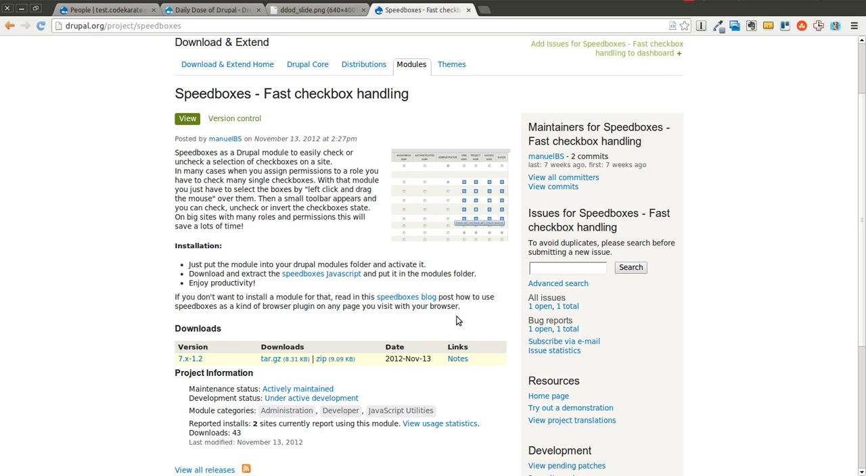
{"action": "mouse_move", "coordinate": [354, 296]}
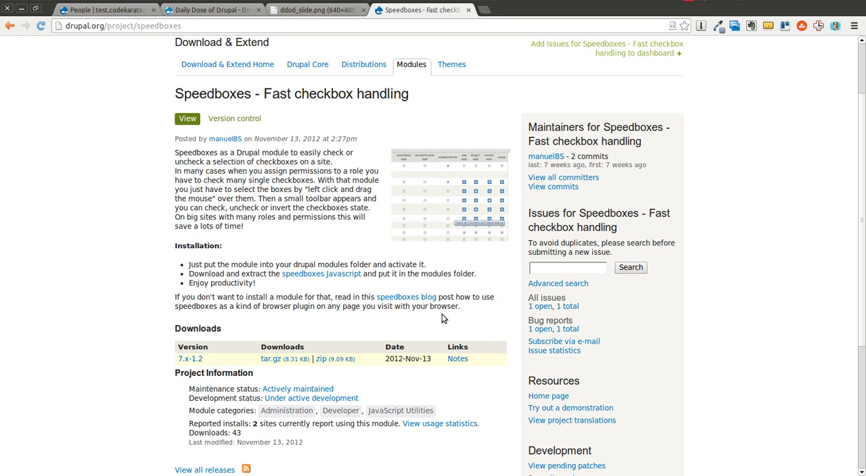
{"action": "mouse_move", "coordinate": [325, 227]}
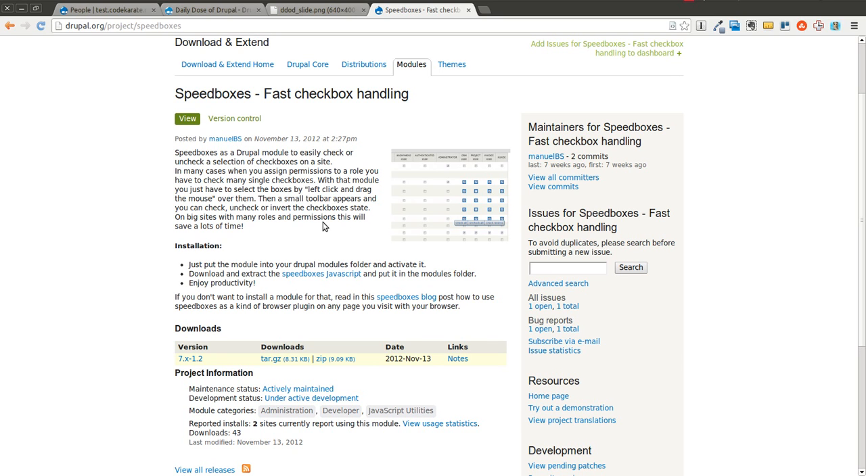
{"action": "mouse_move", "coordinate": [310, 243]}
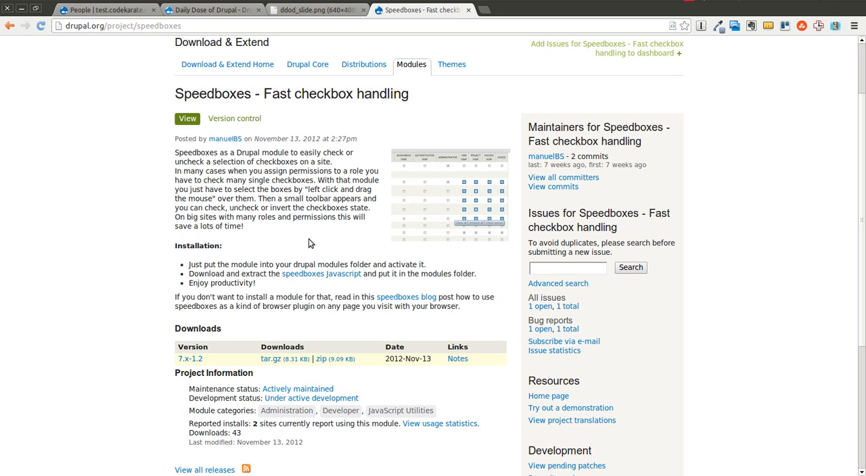
{"action": "mouse_move", "coordinate": [360, 256]}
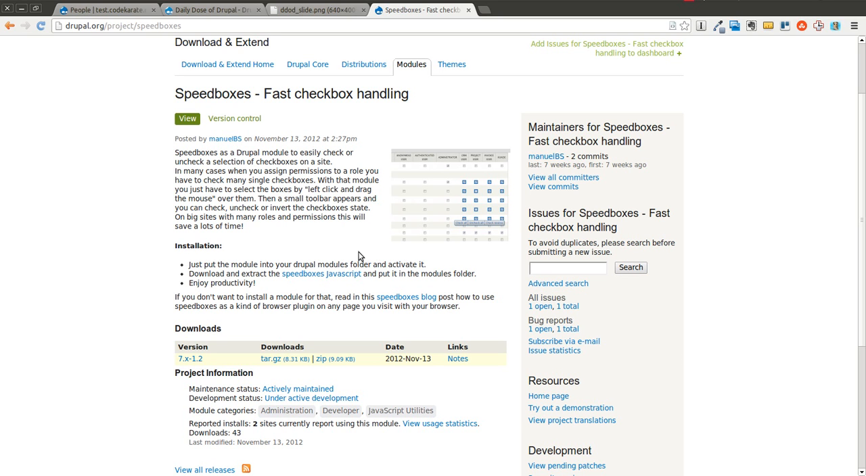
{"action": "mouse_move", "coordinate": [690, 8]}
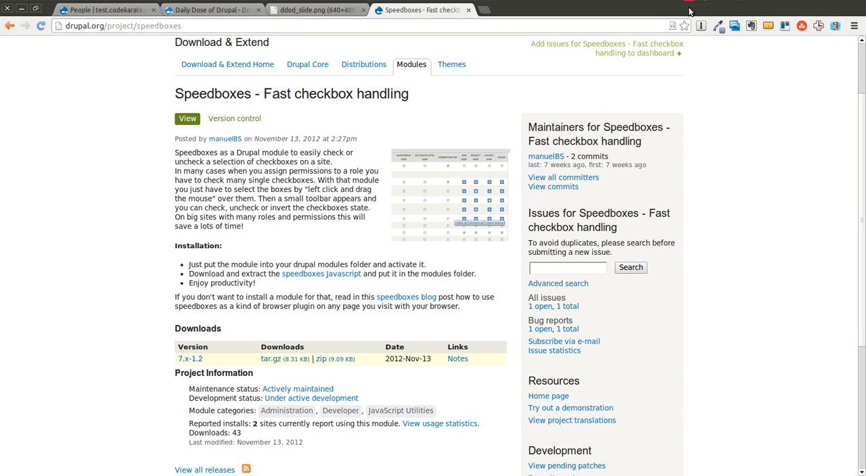